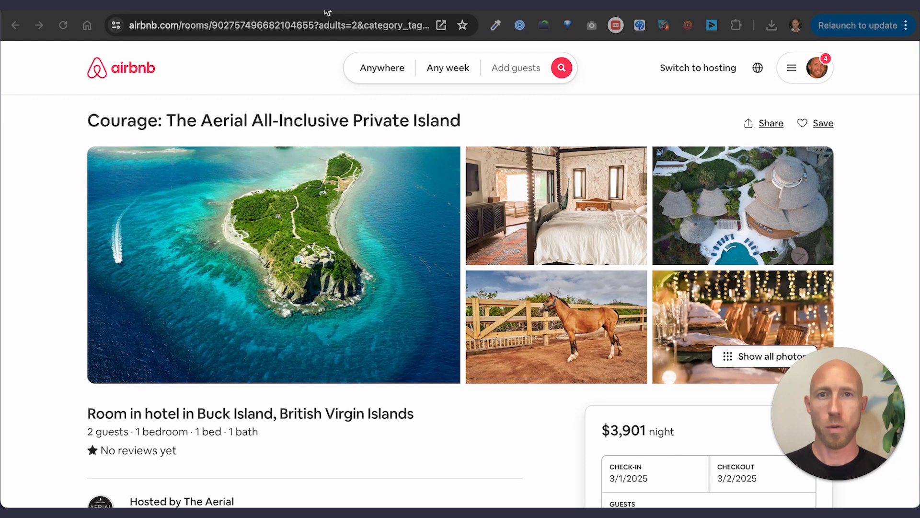
# Step: Reveal the Buck Island private island listing's full URL, then move to the memonotepad.com note
pyautogui.click(282, 25)
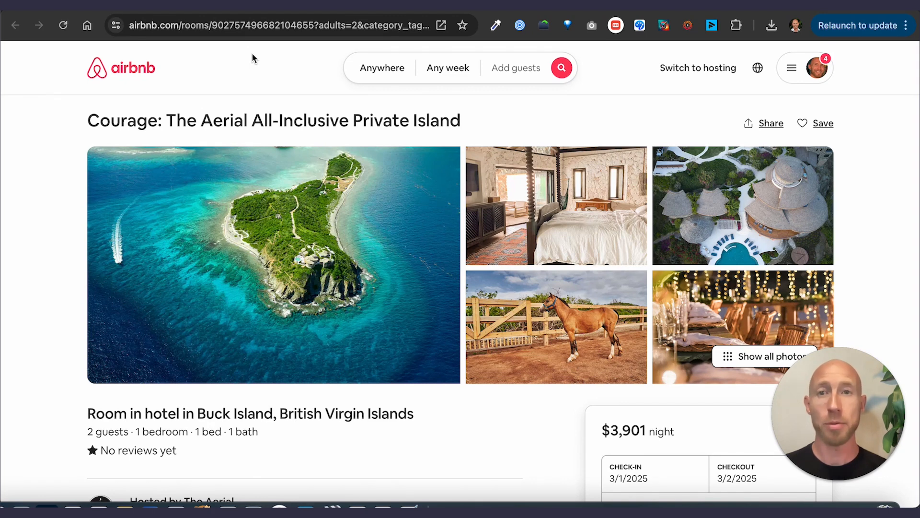
pyautogui.click(264, 24)
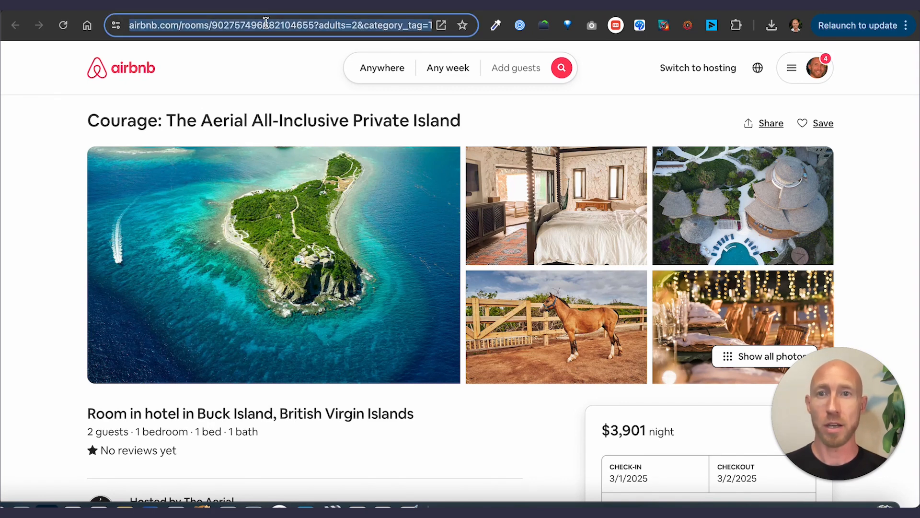
pyautogui.click(273, 24)
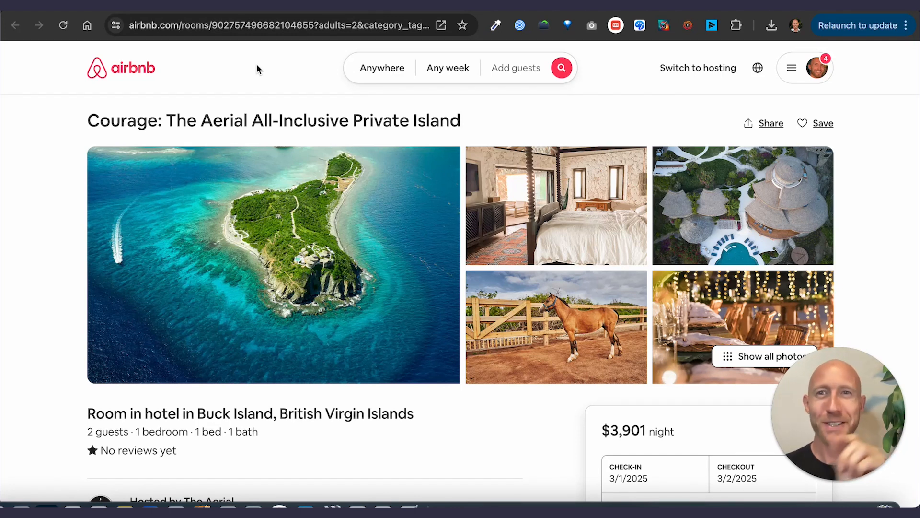
pyautogui.moveTo(292, 60)
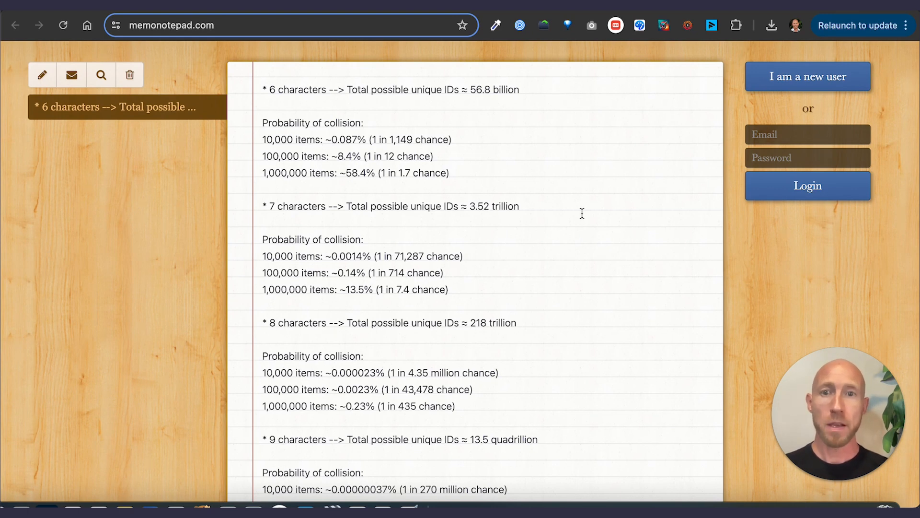
pyautogui.moveTo(264, 139); pyautogui.dragTo(450, 172)
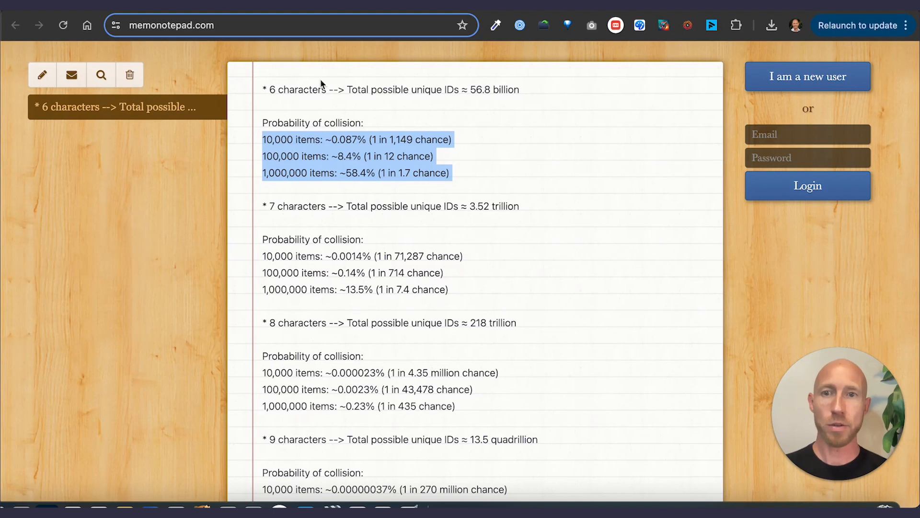
pyautogui.click(375, 105)
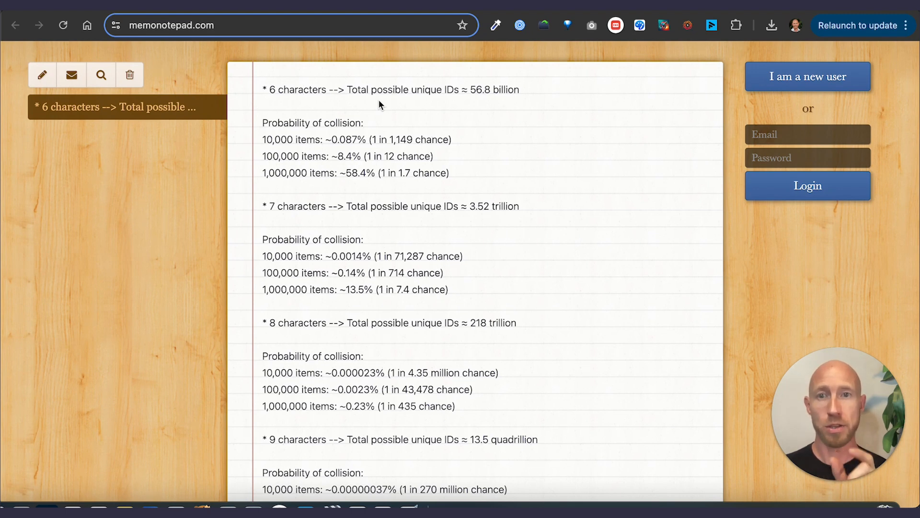
pyautogui.moveTo(321, 146)
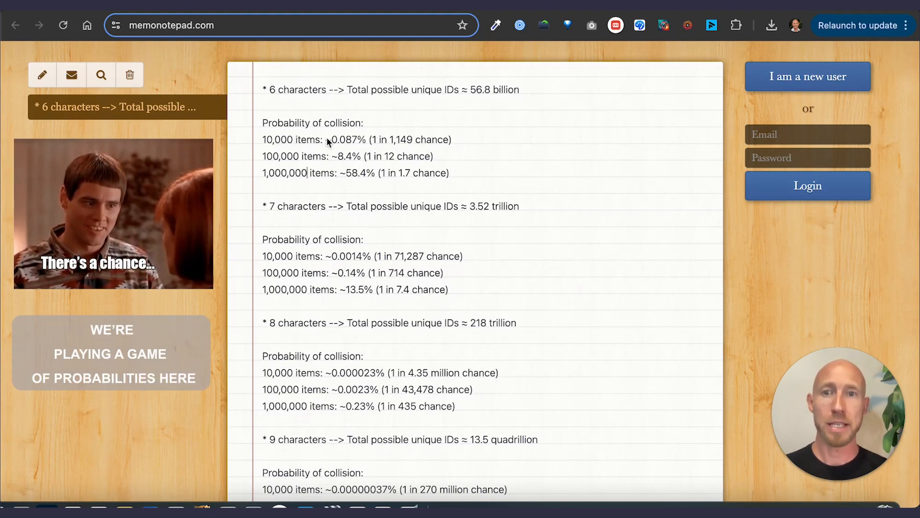
pyautogui.moveTo(288, 178)
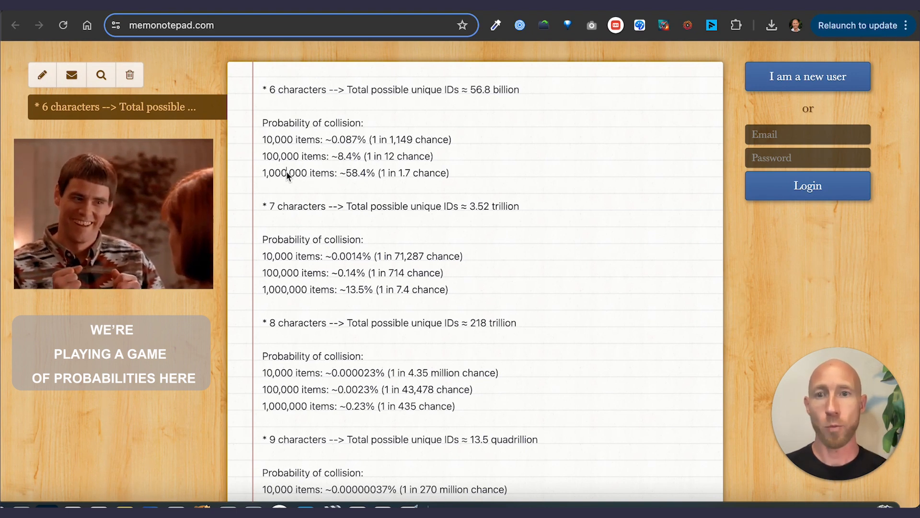
pyautogui.doubleClick(285, 173)
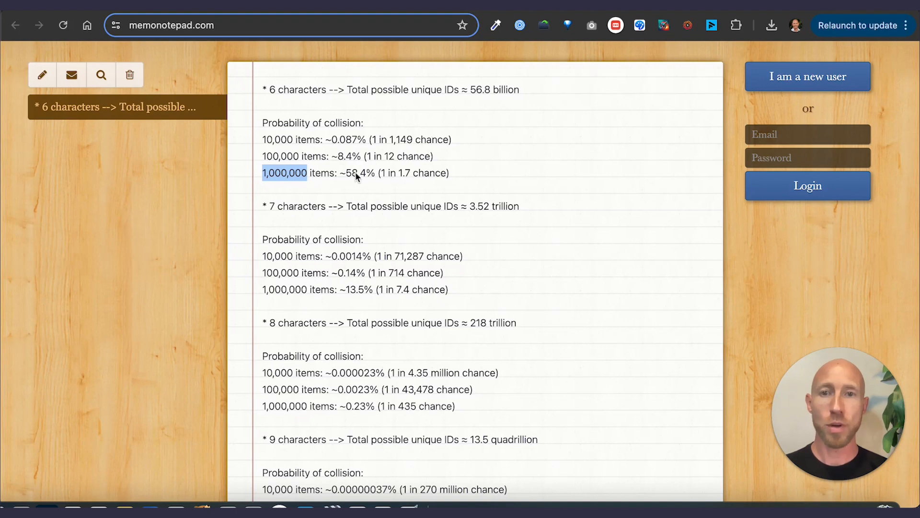
pyautogui.moveTo(342, 103)
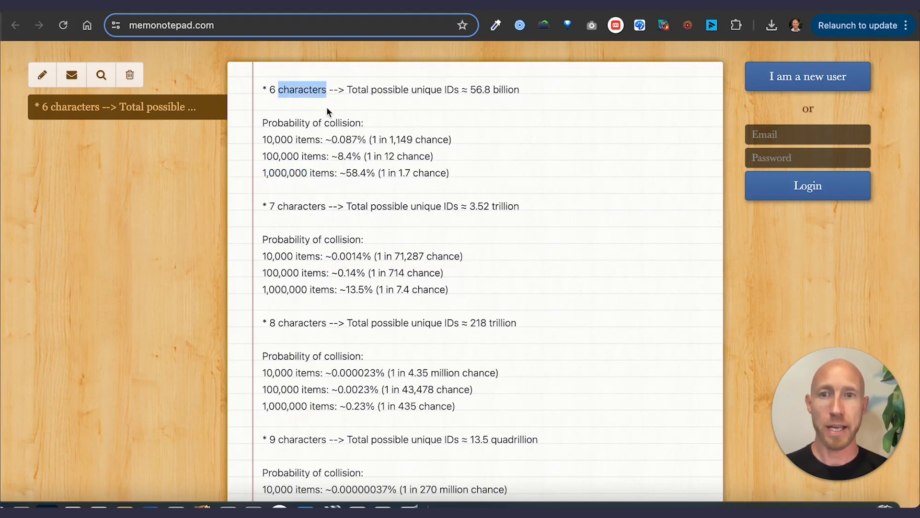
pyautogui.moveTo(297, 108)
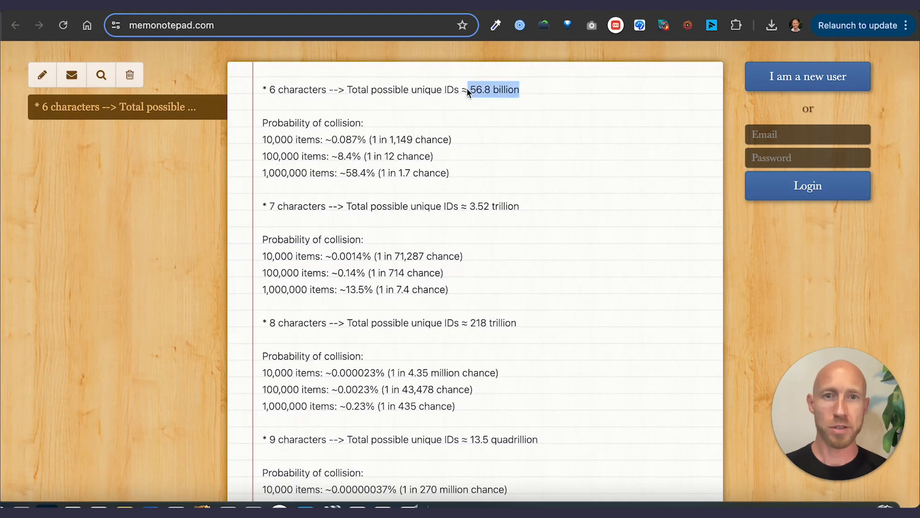
pyautogui.click(492, 90)
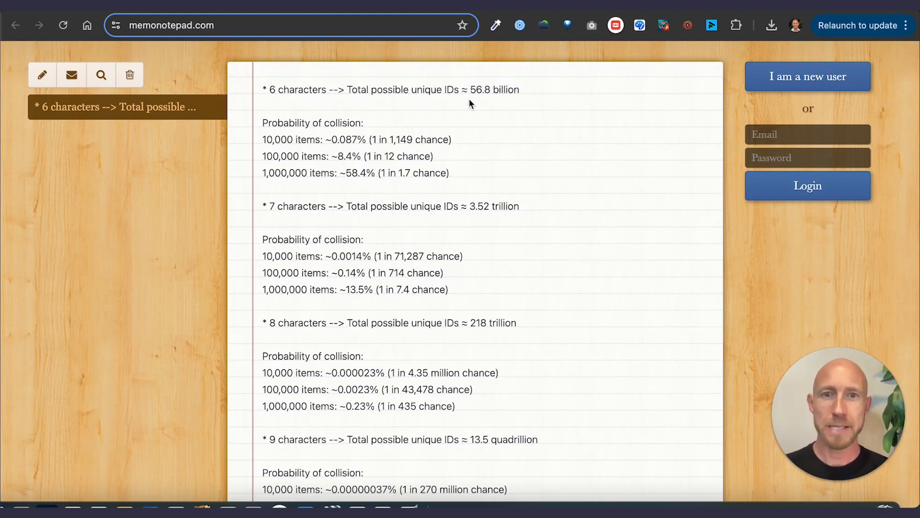
pyautogui.moveTo(276, 141)
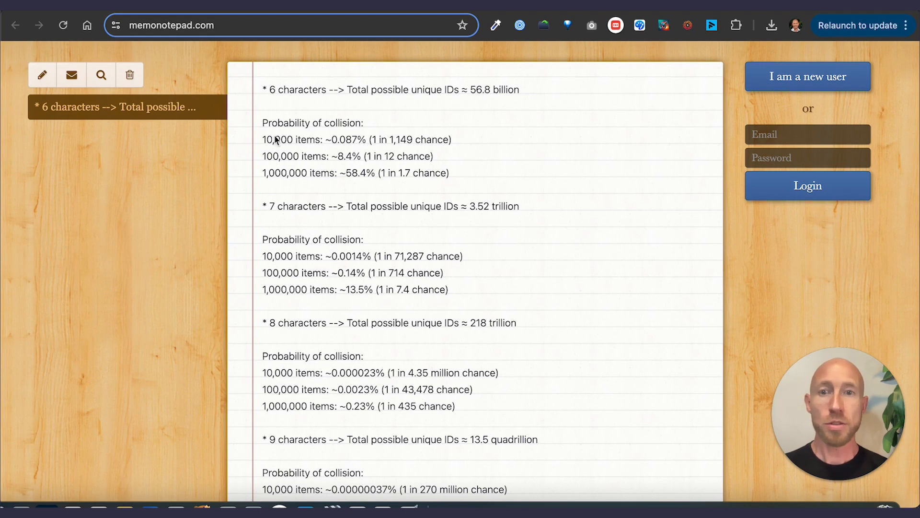
pyautogui.moveTo(265, 146)
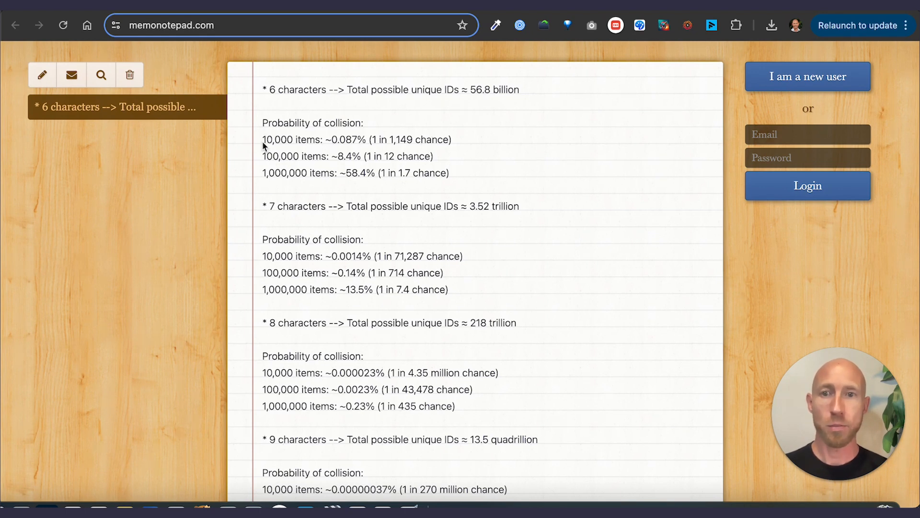
pyautogui.moveTo(264, 139); pyautogui.dragTo(452, 139)
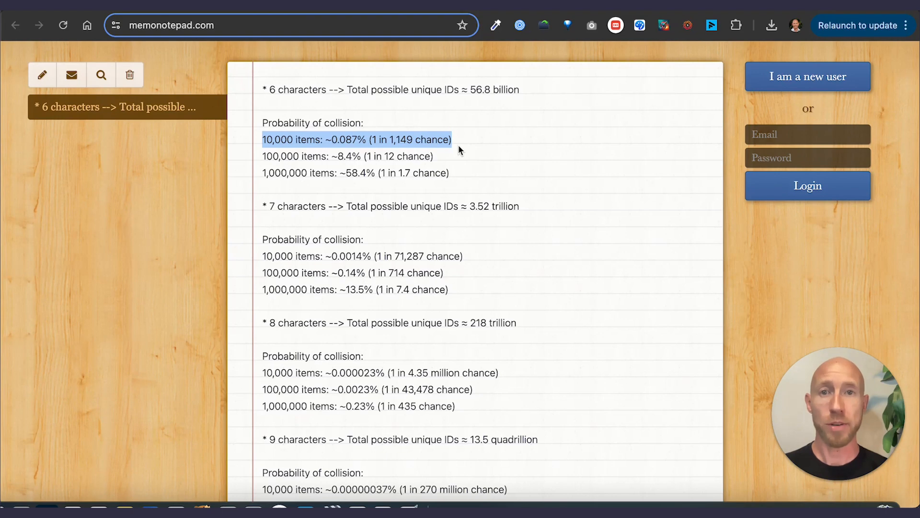
pyautogui.click(472, 175)
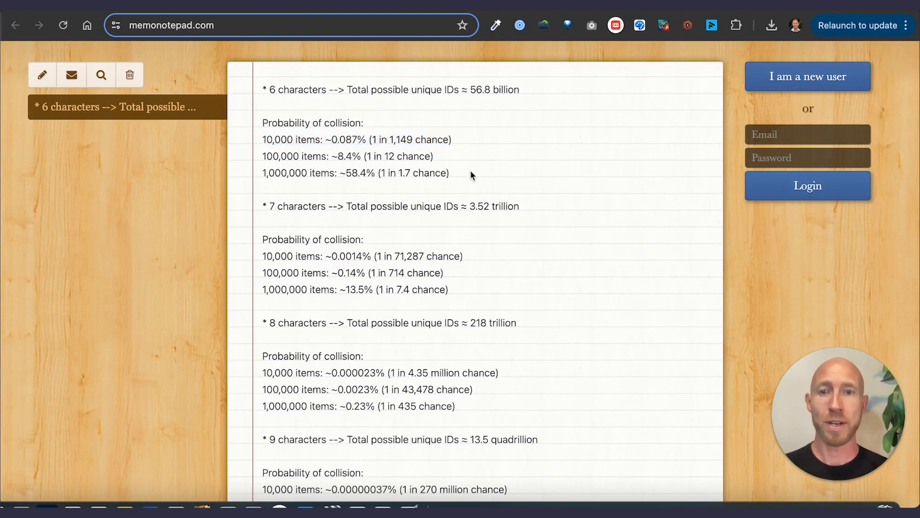
pyautogui.scroll(-3)
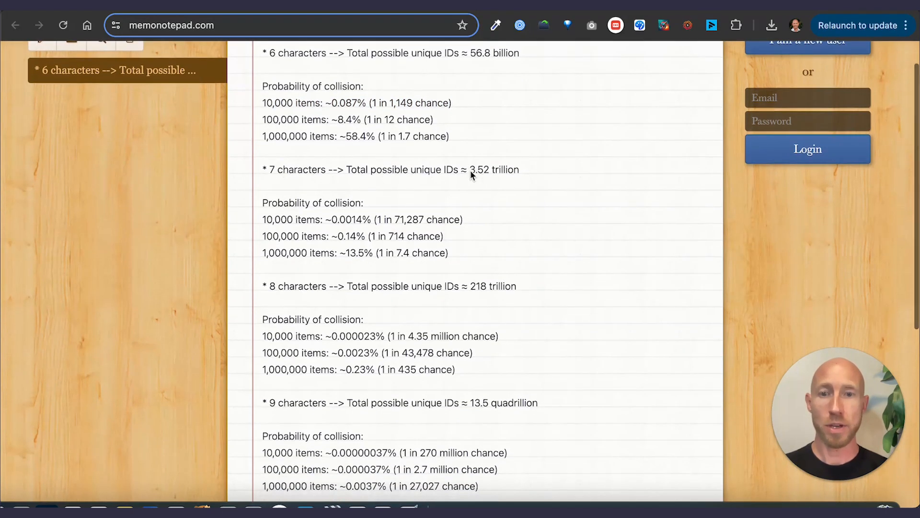
pyautogui.scroll(-3)
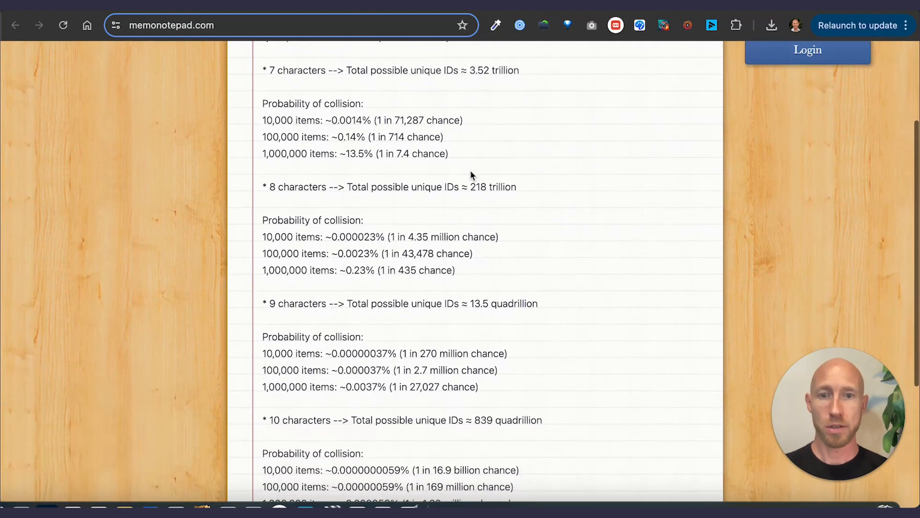
pyautogui.scroll(-3)
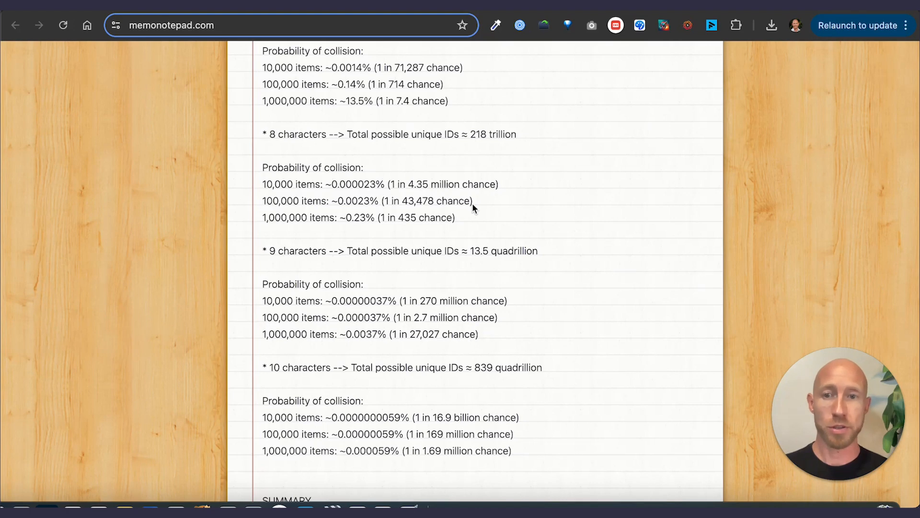
pyautogui.moveTo(484, 142)
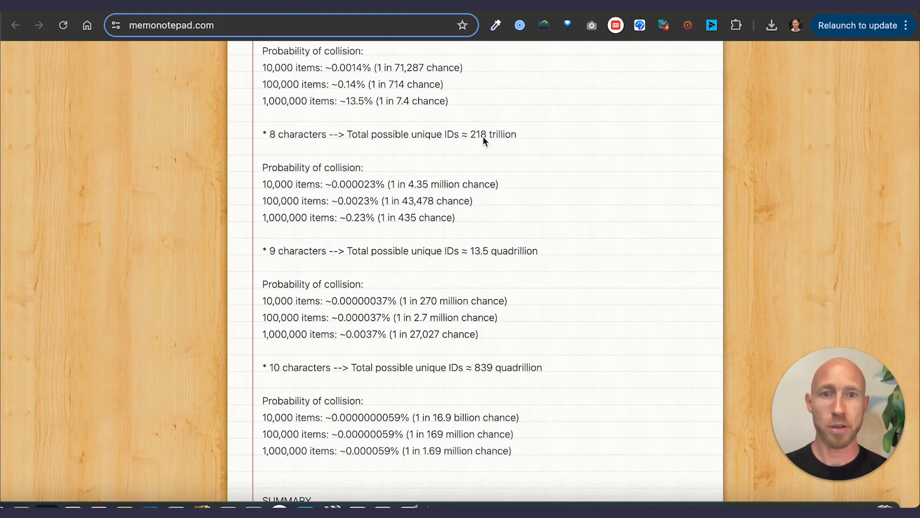
pyautogui.scroll(-3)
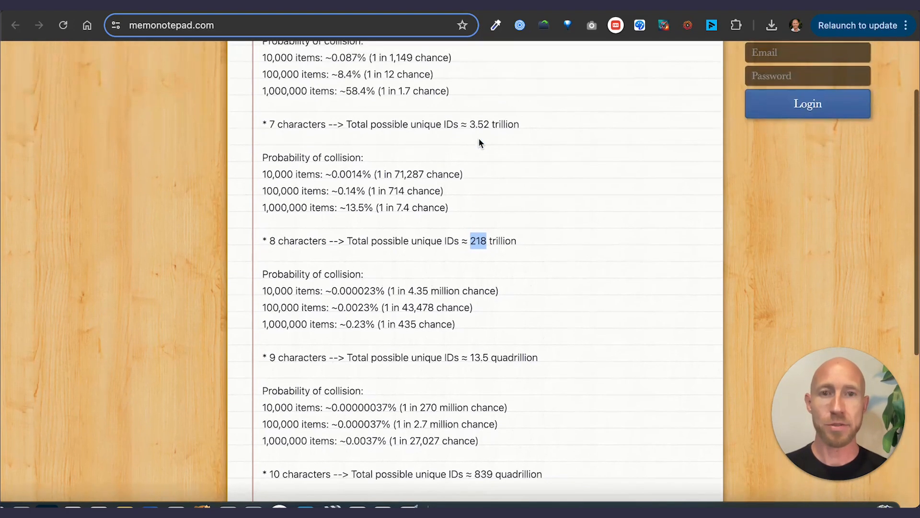
pyautogui.moveTo(477, 245)
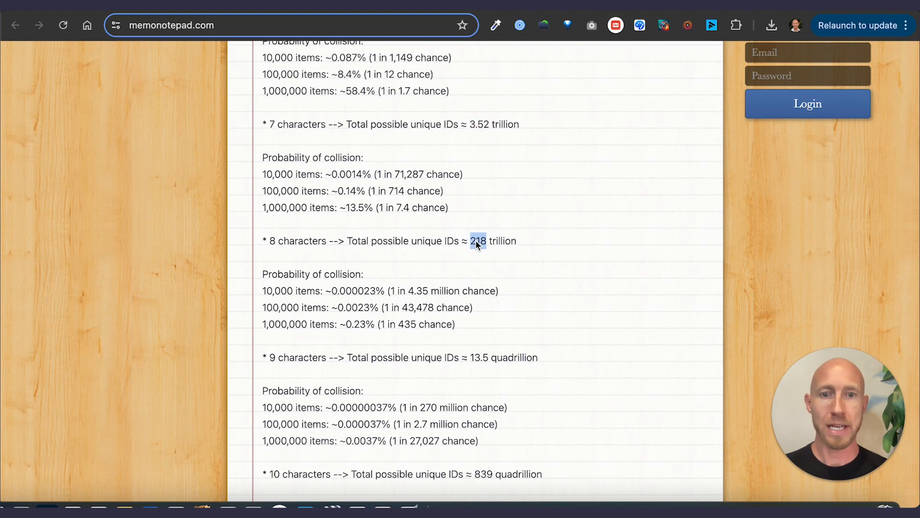
pyautogui.scroll(-3)
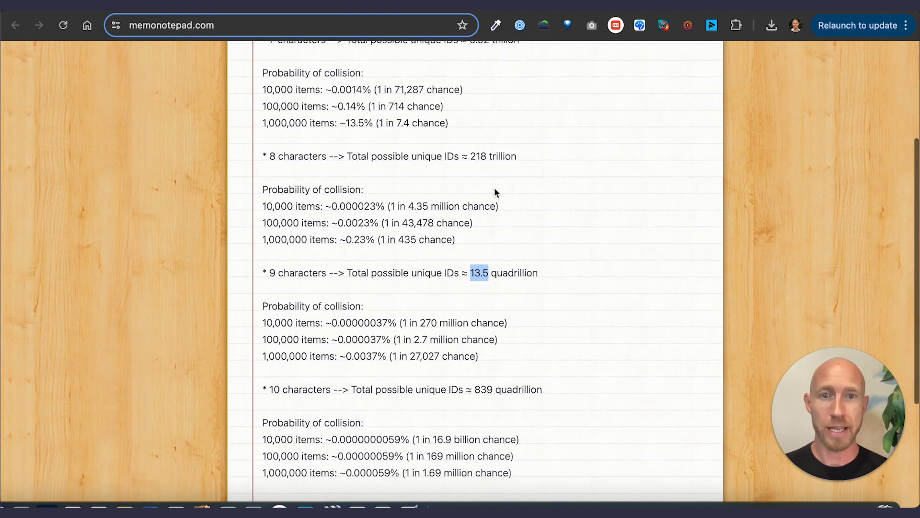
pyautogui.moveTo(476, 282)
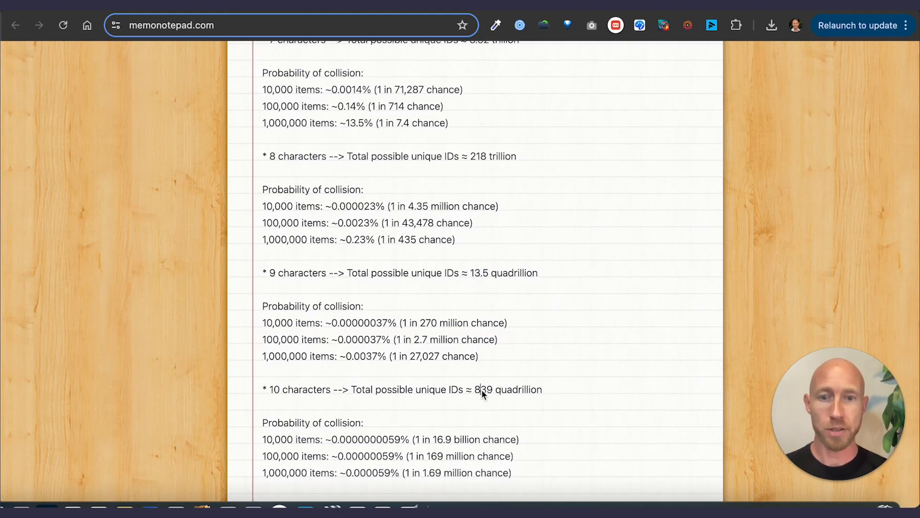
pyautogui.moveTo(556, 398)
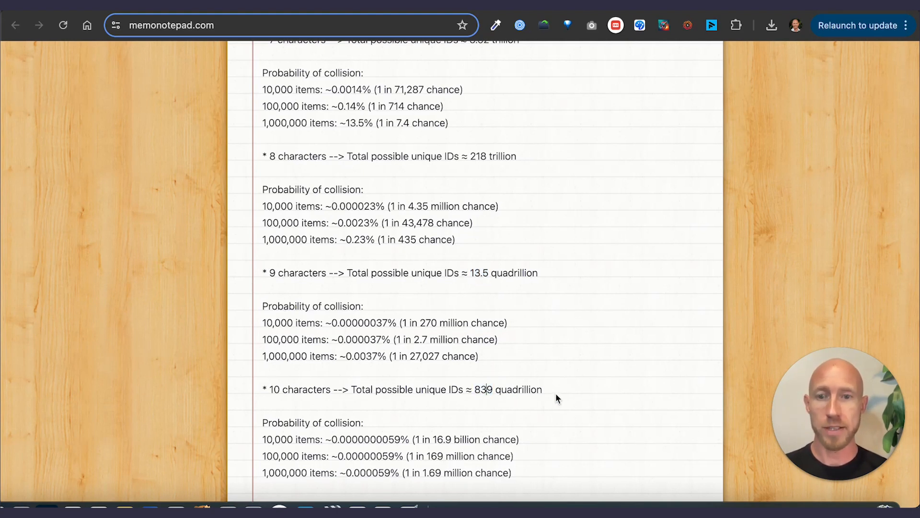
pyautogui.click(543, 389)
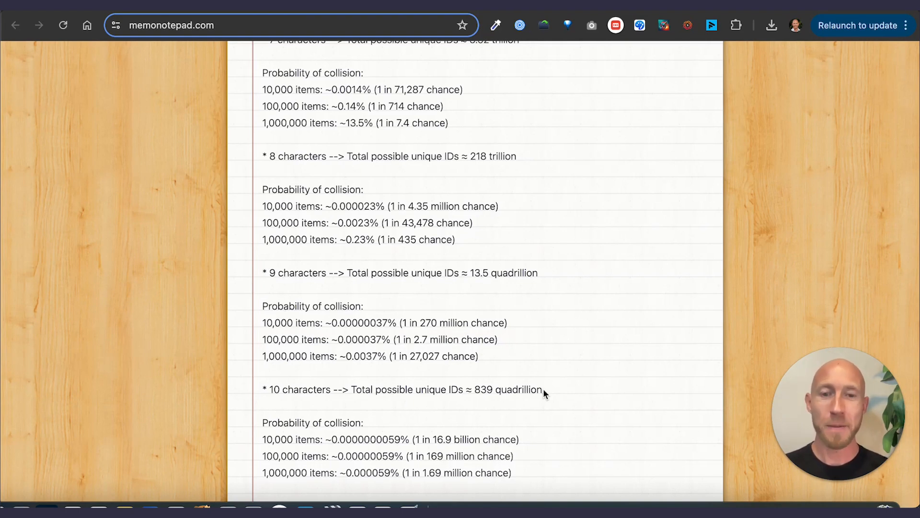
pyautogui.scroll(-3)
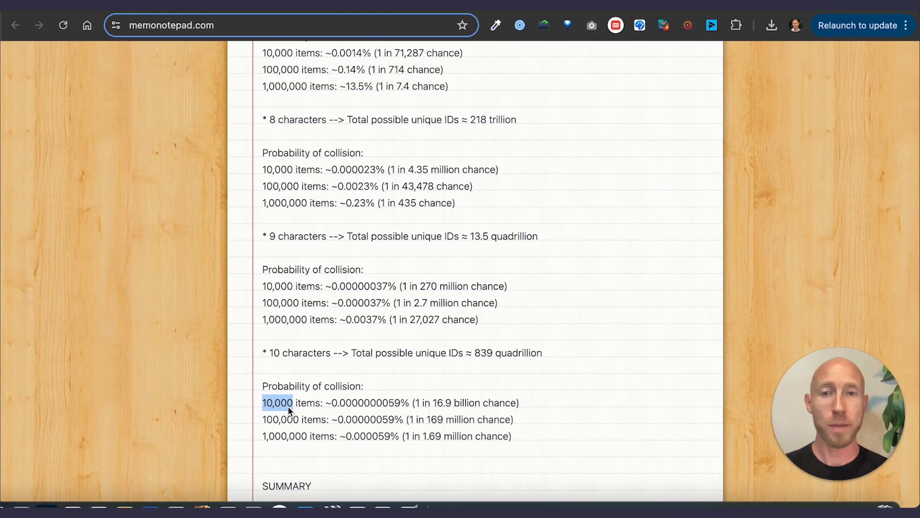
pyautogui.moveTo(475, 407)
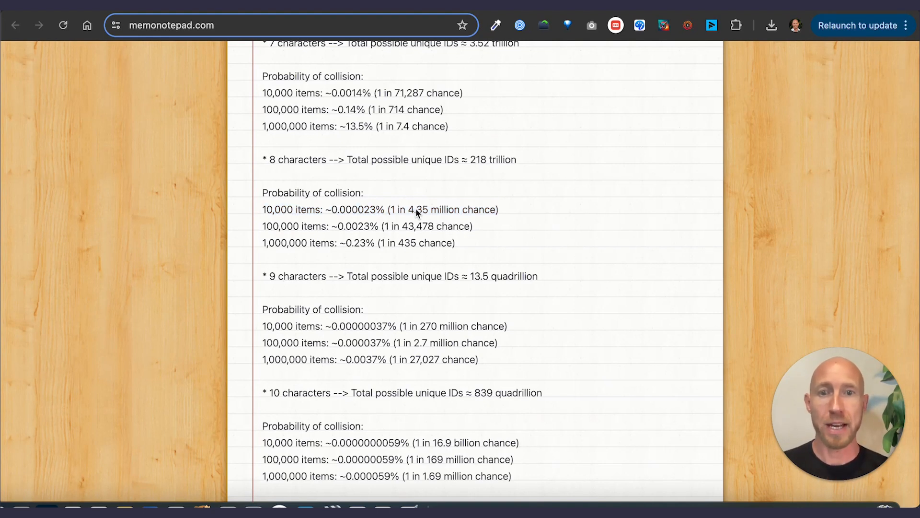
pyautogui.moveTo(408, 209); pyautogui.dragTo(493, 210)
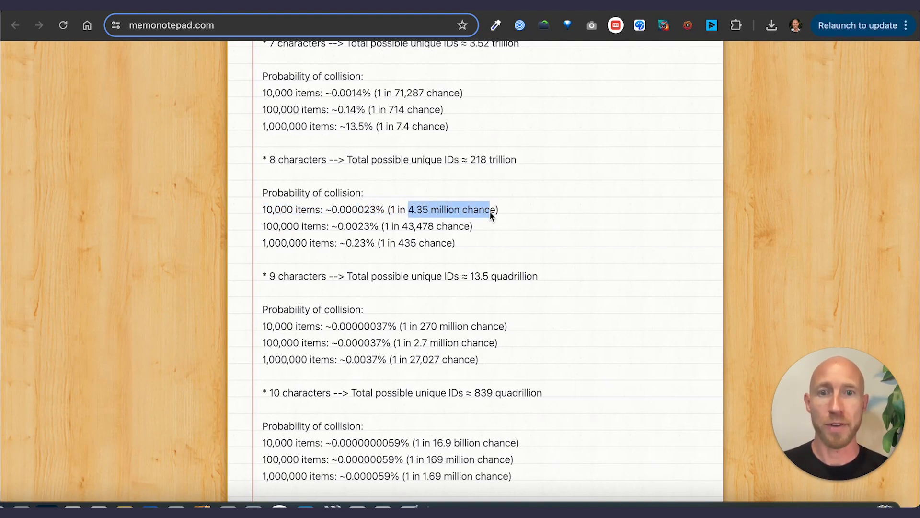
pyautogui.click(517, 219)
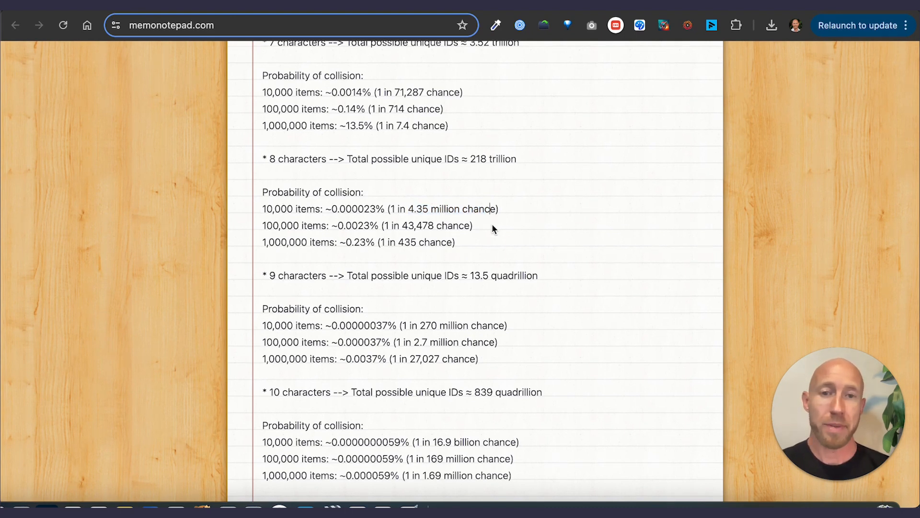
pyautogui.scroll(-3)
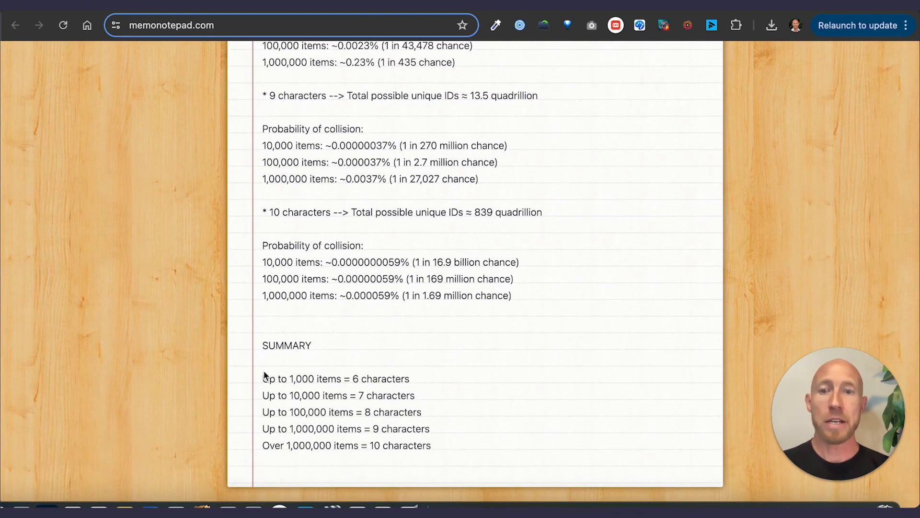
pyautogui.moveTo(423, 468)
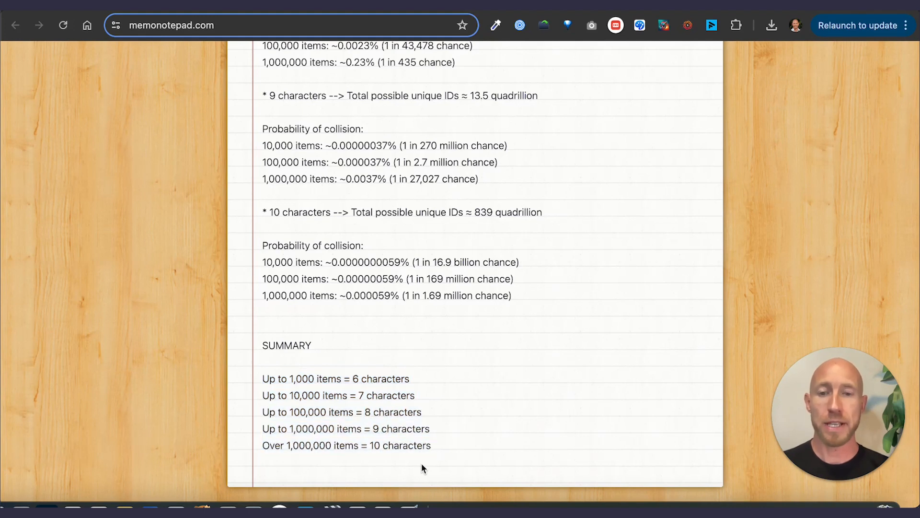
pyautogui.moveTo(300, 464)
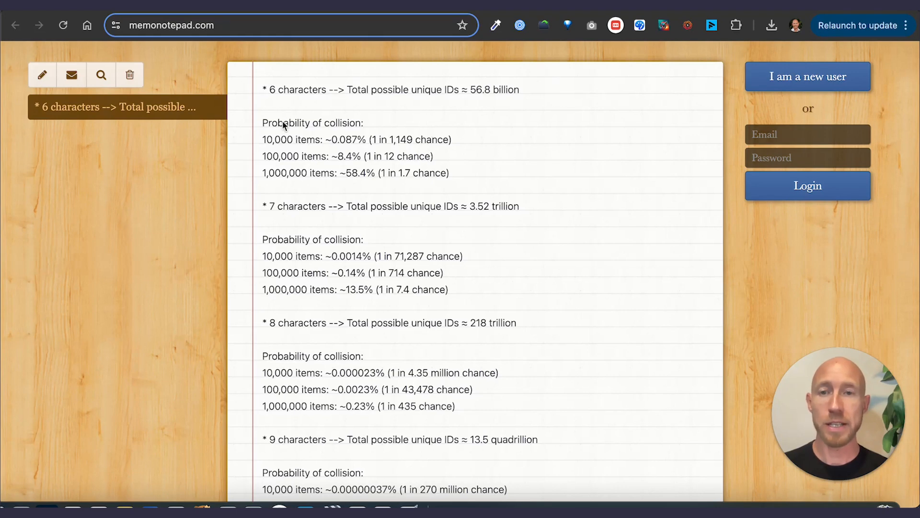
pyautogui.scroll(-3)
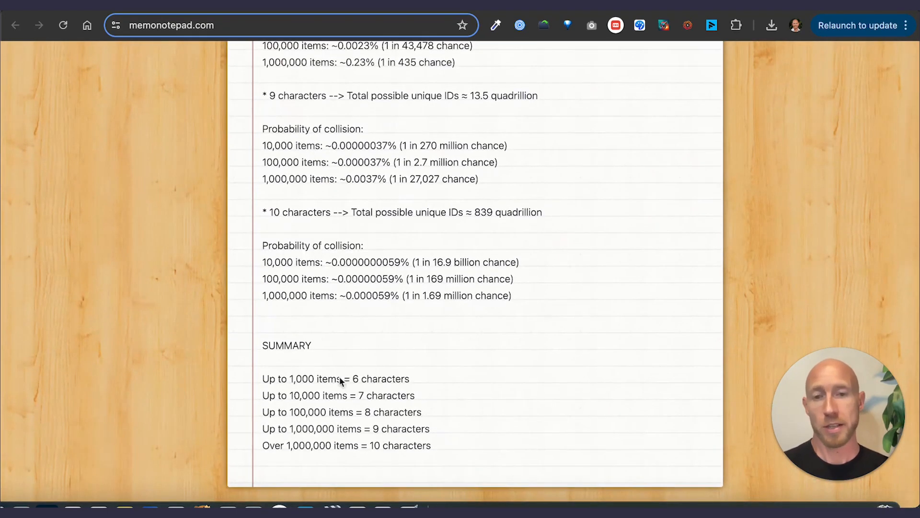
pyautogui.doubleClick(339, 395)
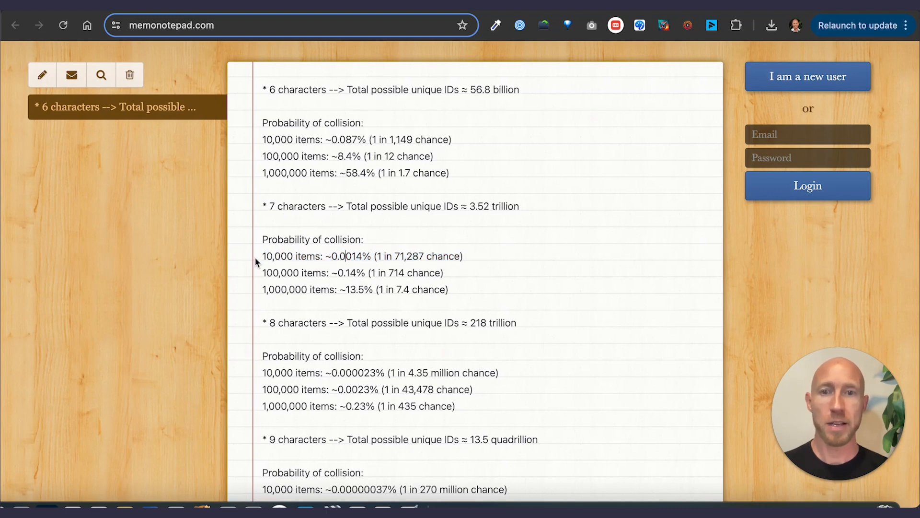
pyautogui.moveTo(263, 256); pyautogui.dragTo(463, 256)
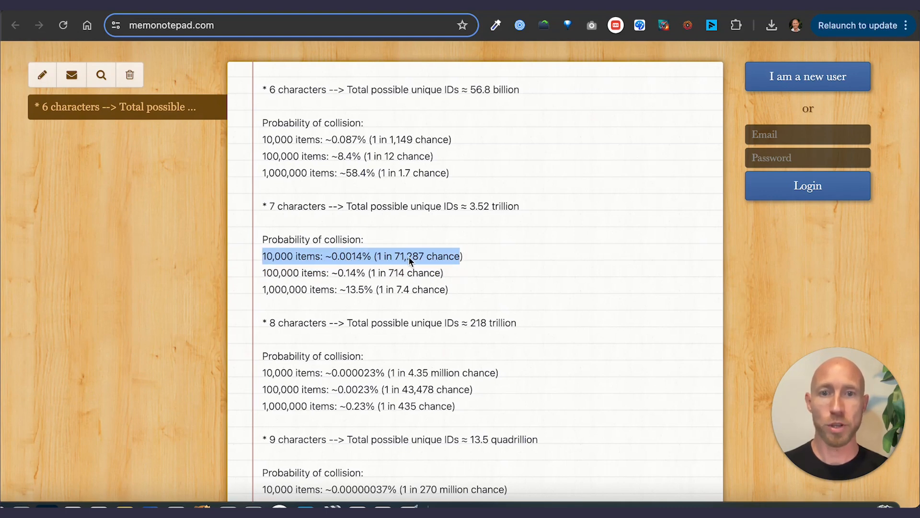
pyautogui.scroll(-3)
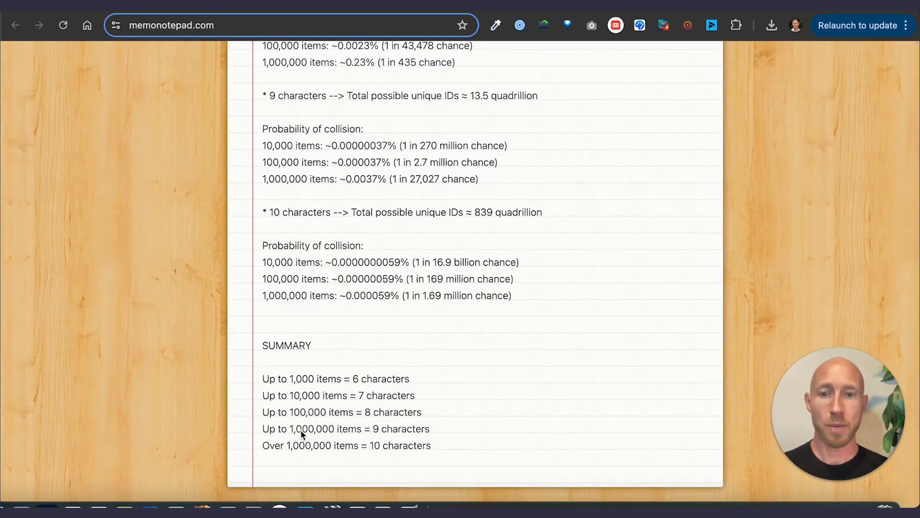
pyautogui.moveTo(305, 448)
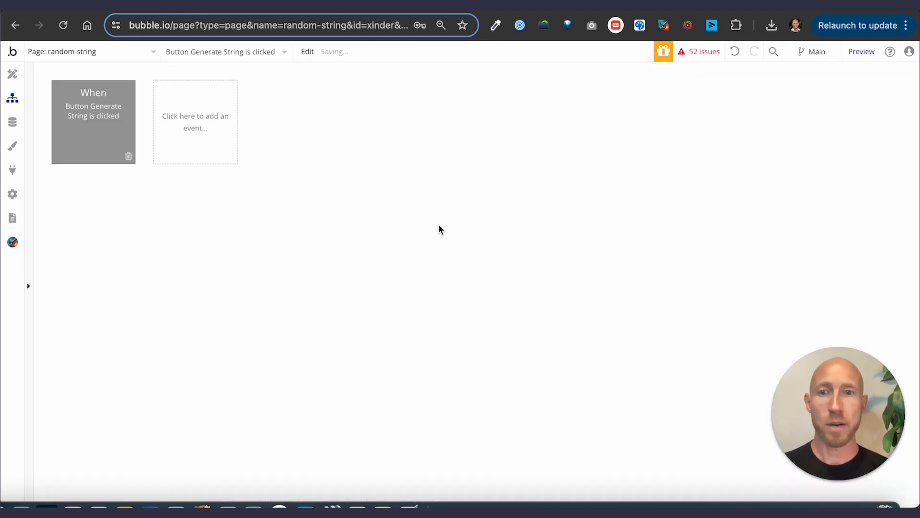
# Step: Bind the text element to random-string's random_id state with placeholder 'ID GOES HERE'
pyautogui.click(13, 73)
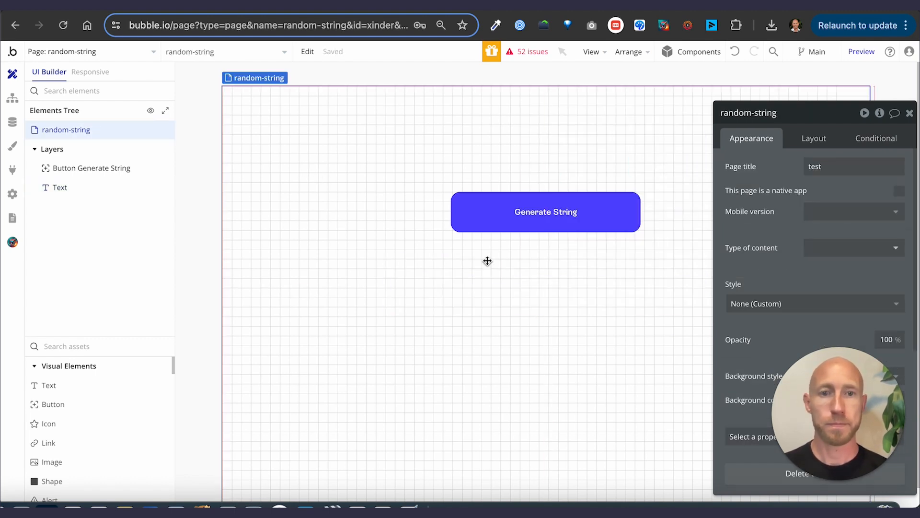
pyautogui.click(66, 187)
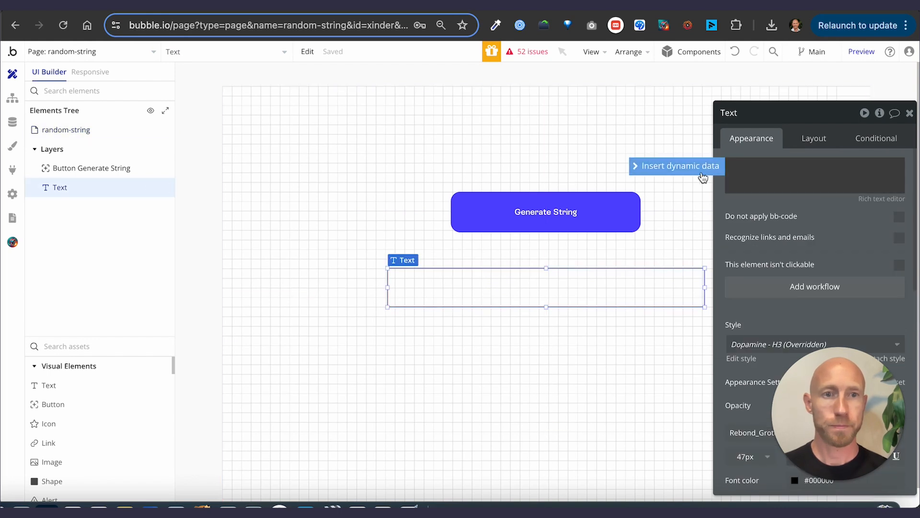
pyautogui.click(677, 165)
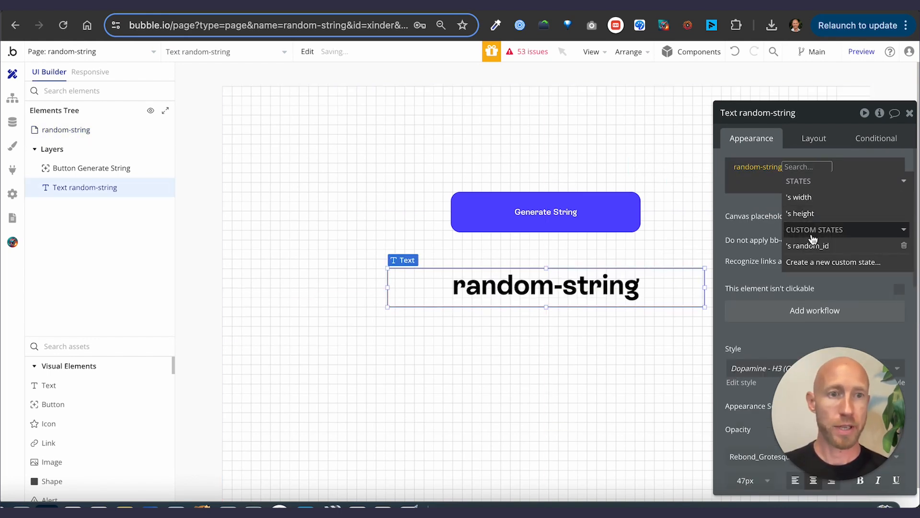
pyautogui.click(809, 246)
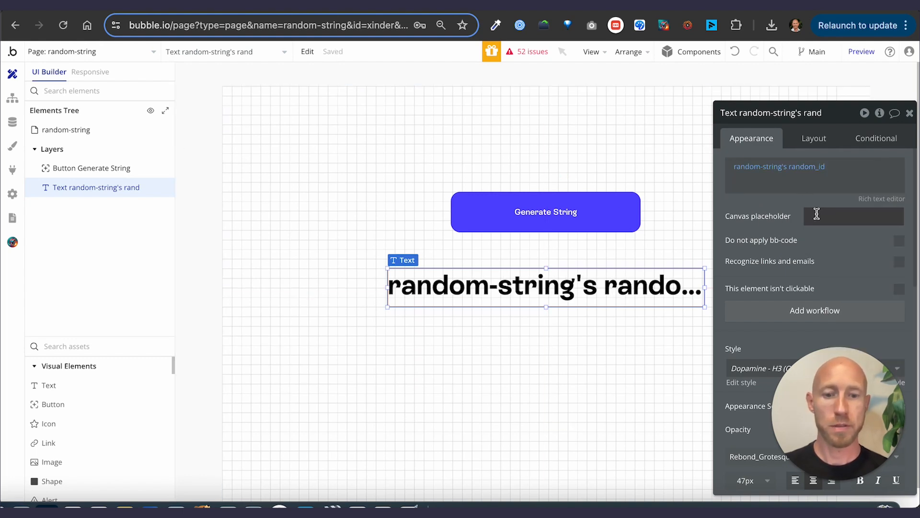
pyautogui.write('ID GOES HERE')
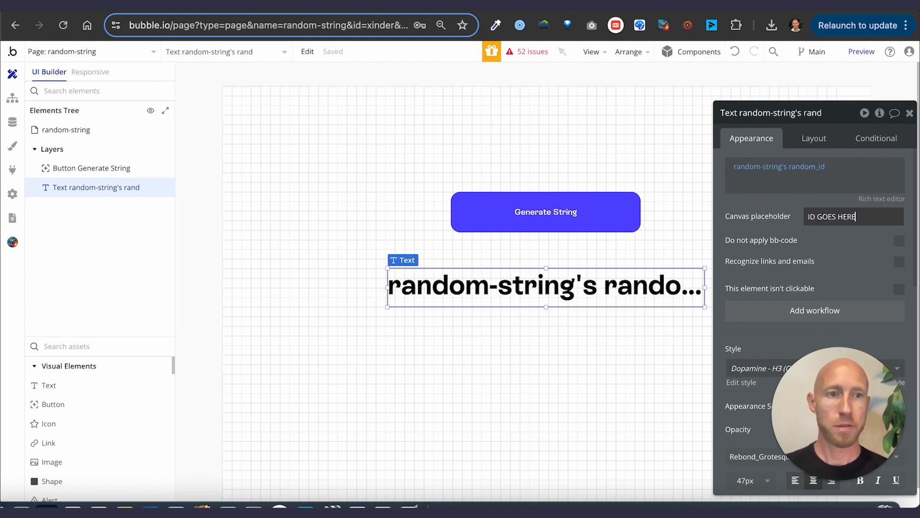
pyautogui.click(13, 98)
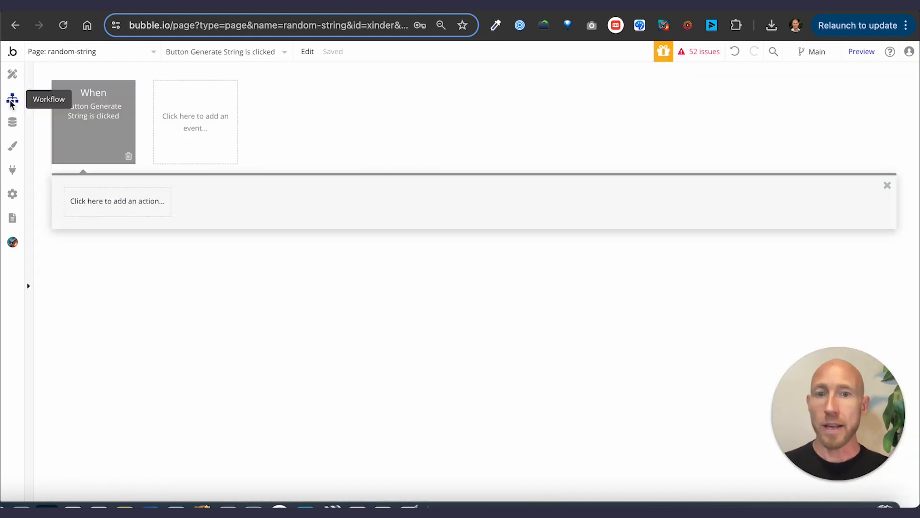
# Step: Add a 'Set state of an element' action on random-string with value set to Calculate formula
pyautogui.click(117, 201)
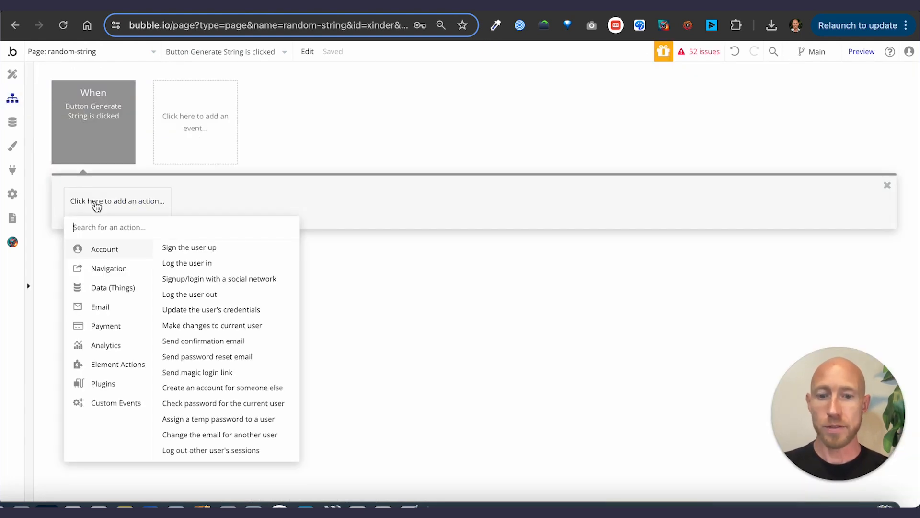
pyautogui.write('stat')
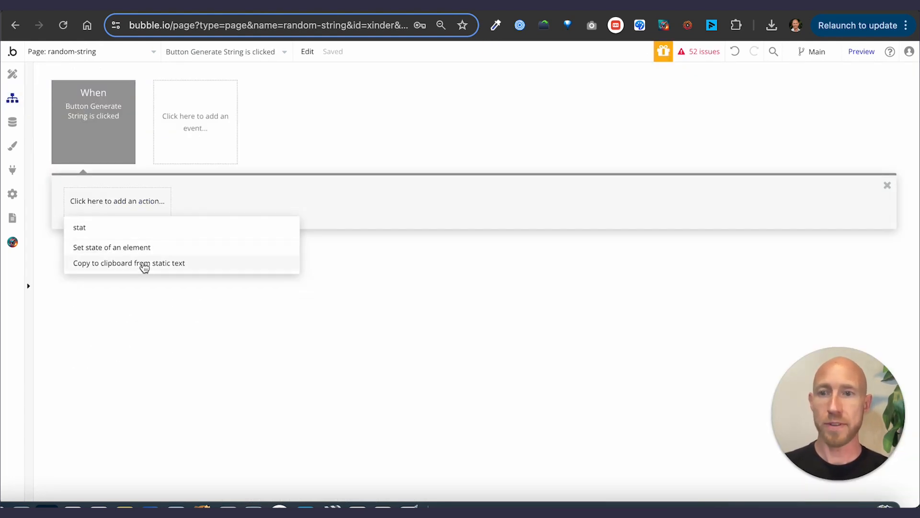
pyautogui.click(112, 248)
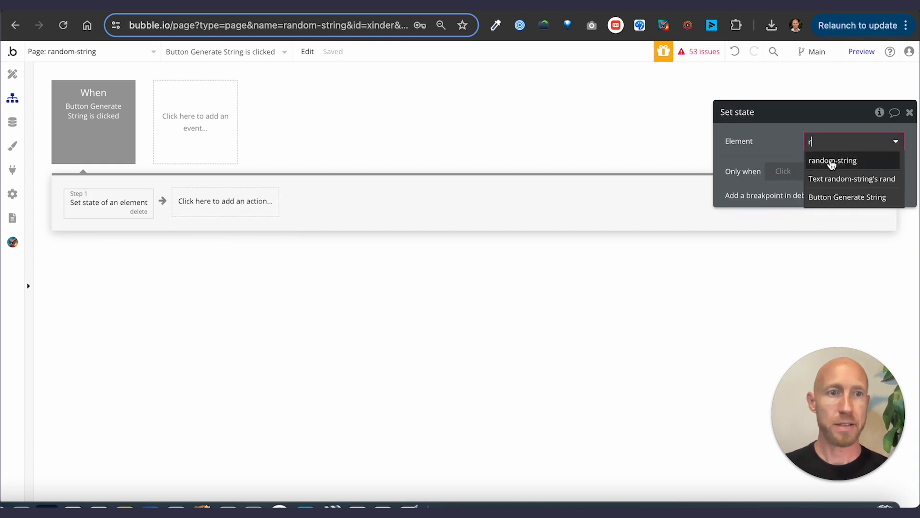
pyautogui.click(832, 160)
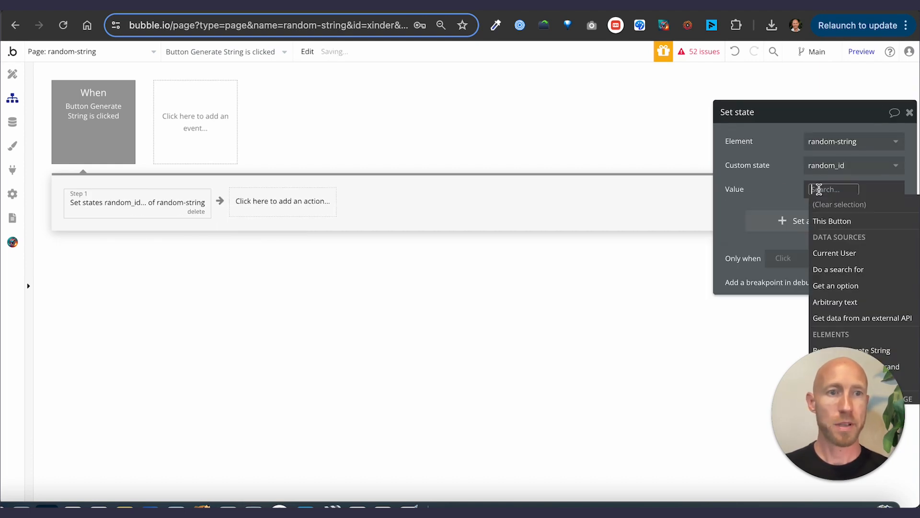
pyautogui.write('cal')
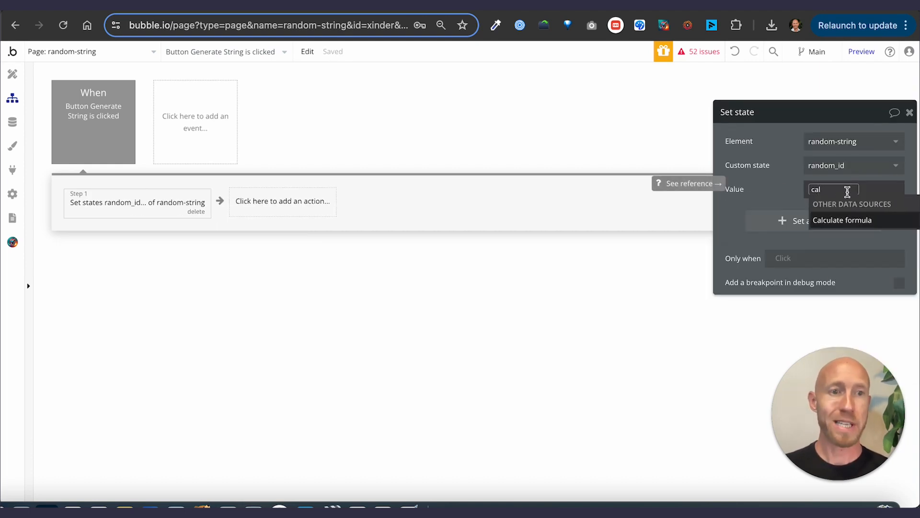
pyautogui.click(842, 220)
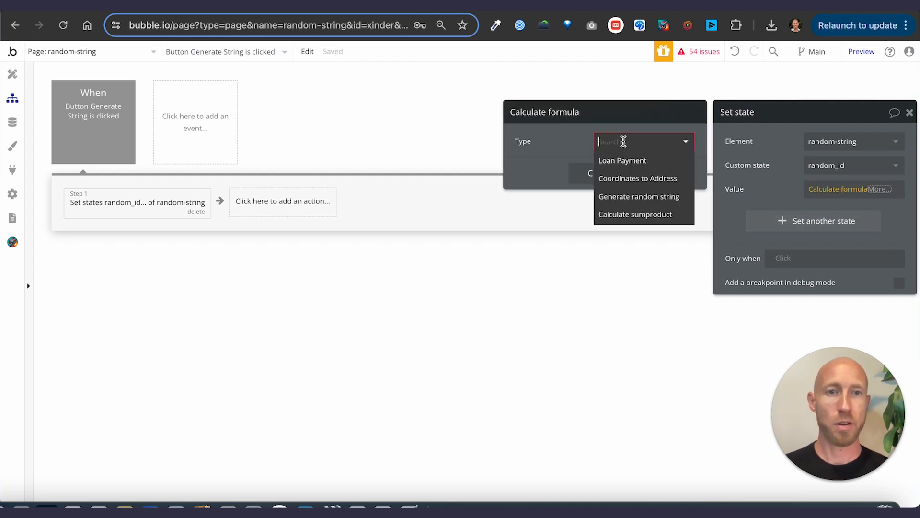
# Step: Use Generate random string, length 8, with letters, lowercase and numbers but no special characters
pyautogui.click(639, 196)
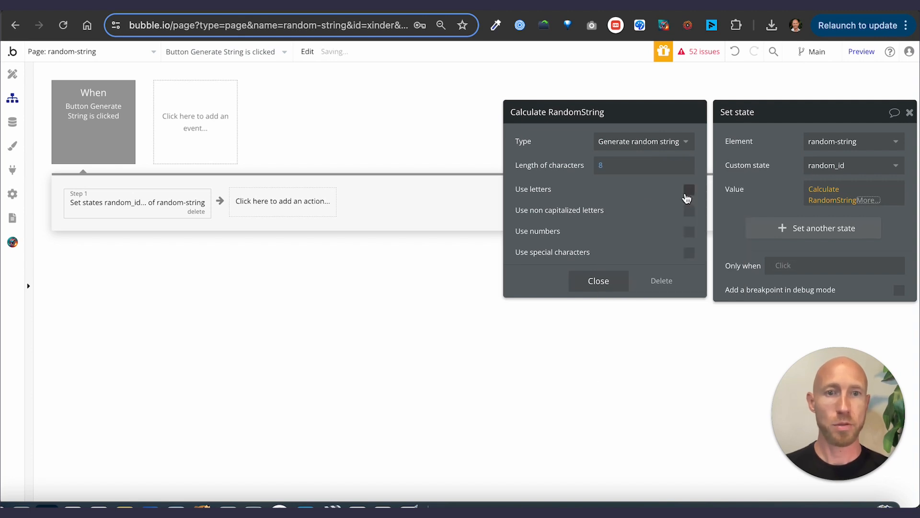
pyautogui.click(689, 210)
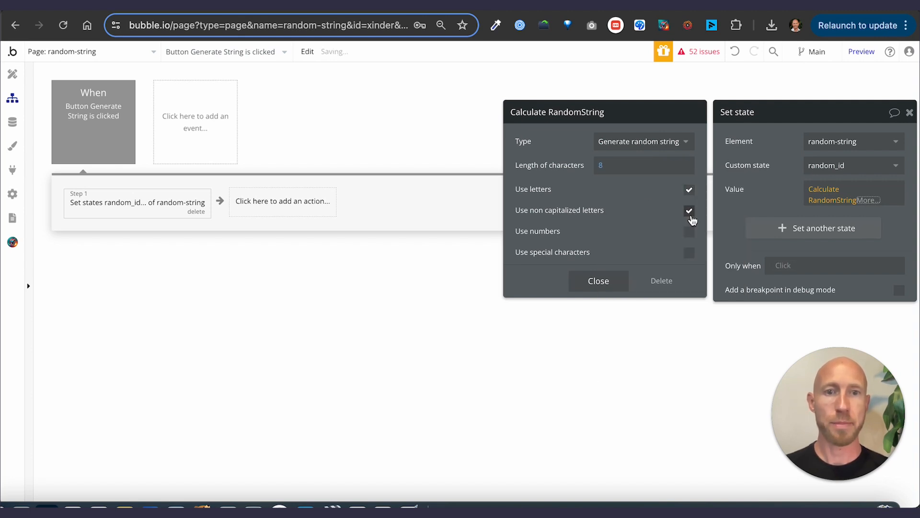
pyautogui.click(690, 231)
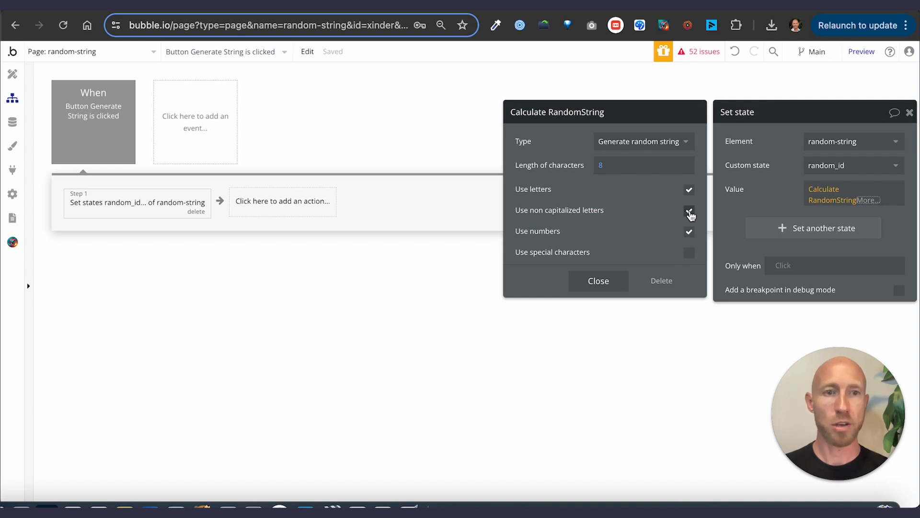
pyautogui.click(689, 210)
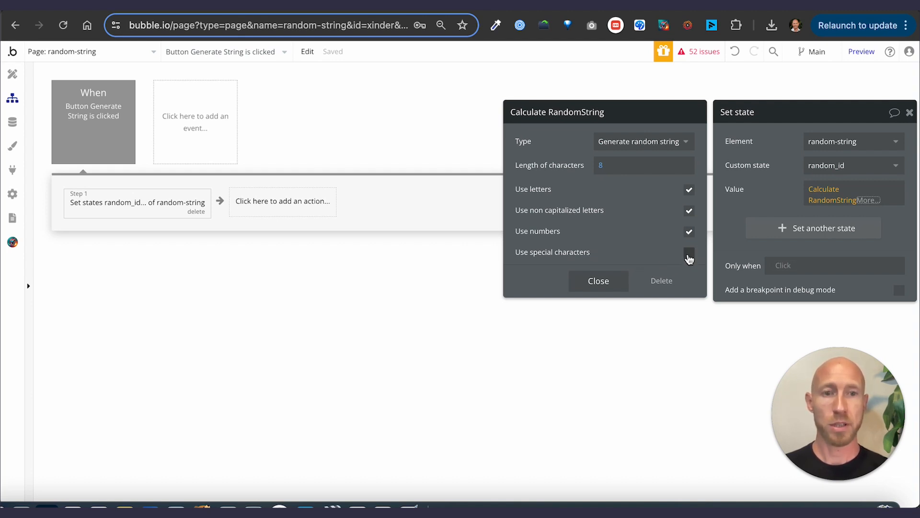
pyautogui.click(690, 252)
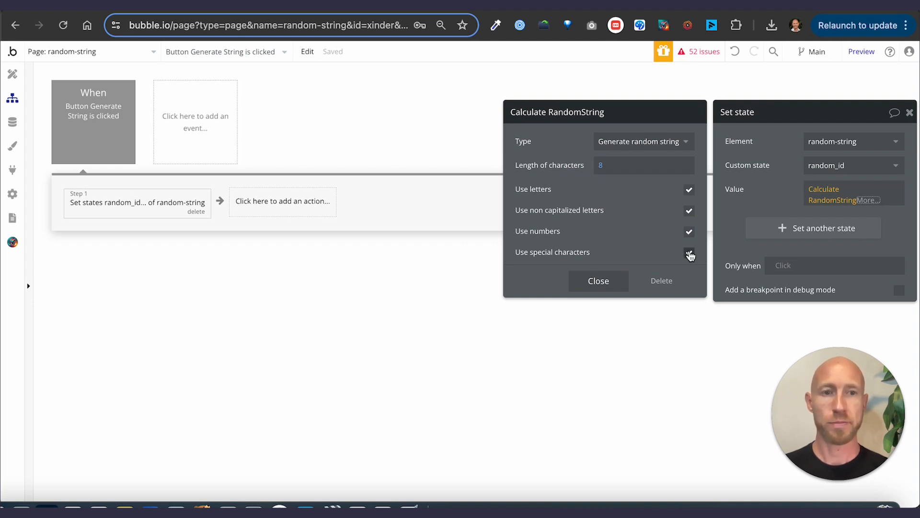
pyautogui.click(690, 252)
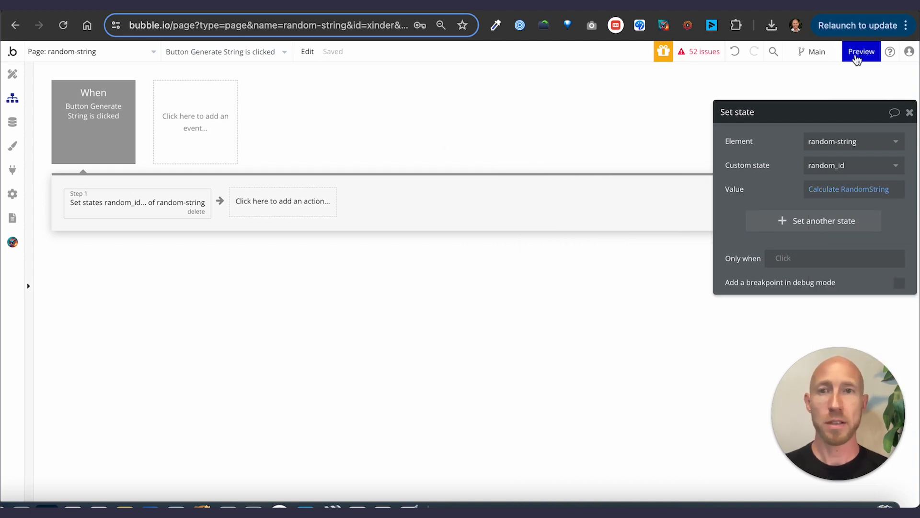
# Step: Preview and reload the page, then click Generate String five times for new strings like M6fEON6q
pyautogui.click(861, 51)
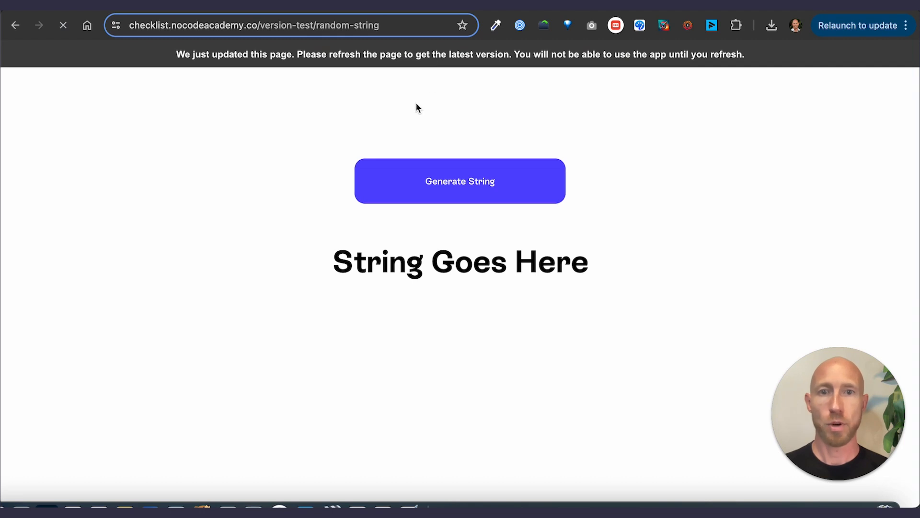
pyautogui.click(63, 26)
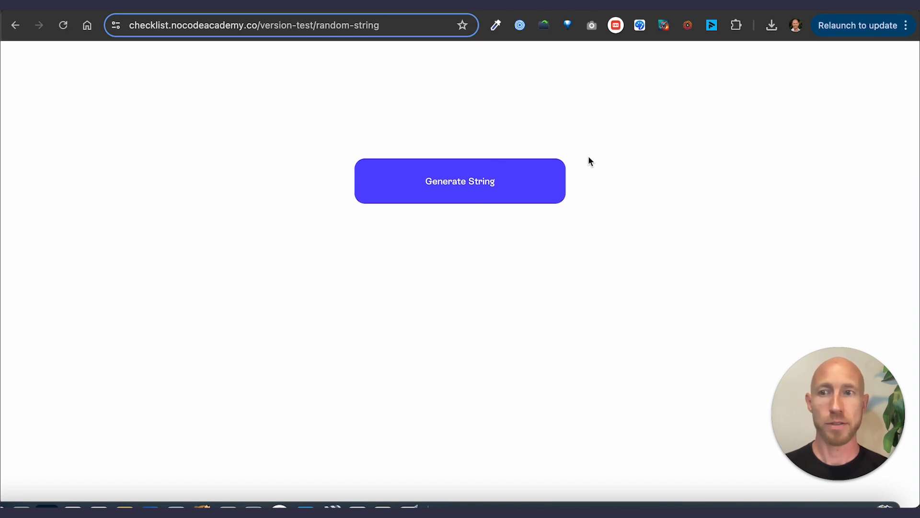
pyautogui.click(459, 181)
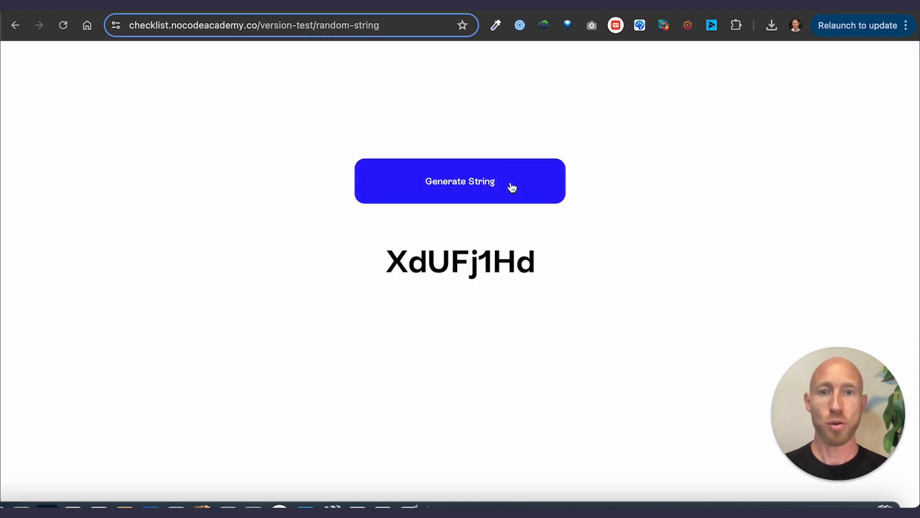
pyautogui.click(460, 181)
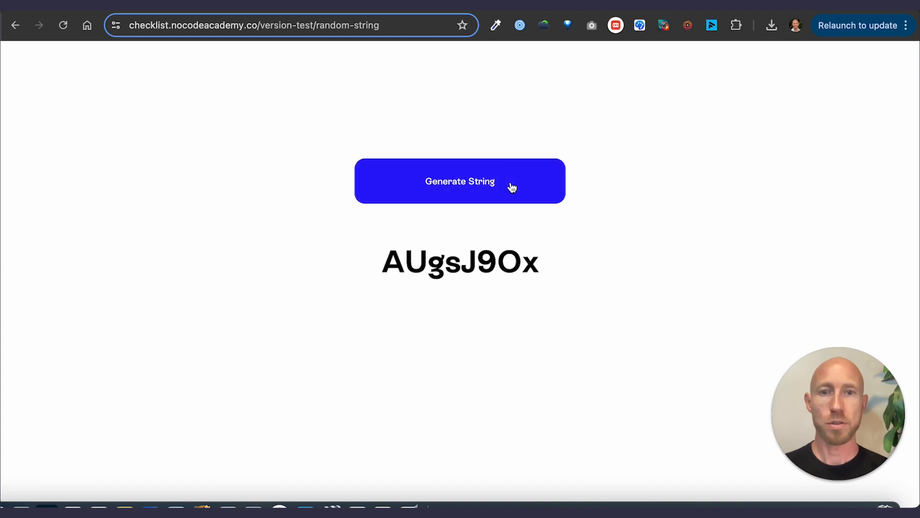
pyautogui.click(460, 181)
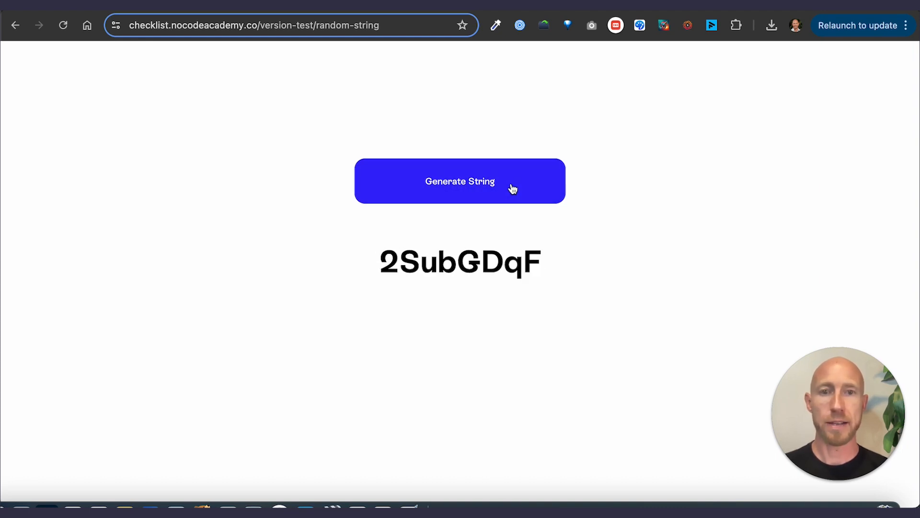
pyautogui.click(459, 181)
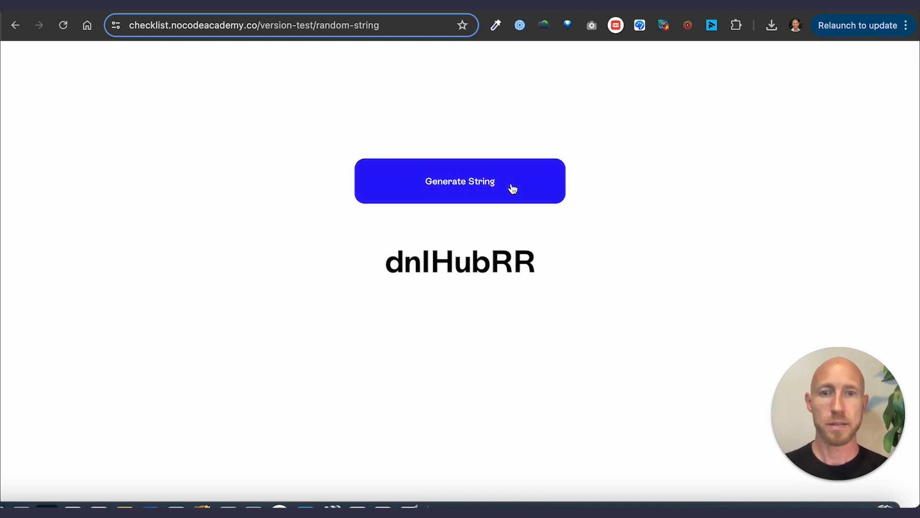
pyautogui.click(460, 181)
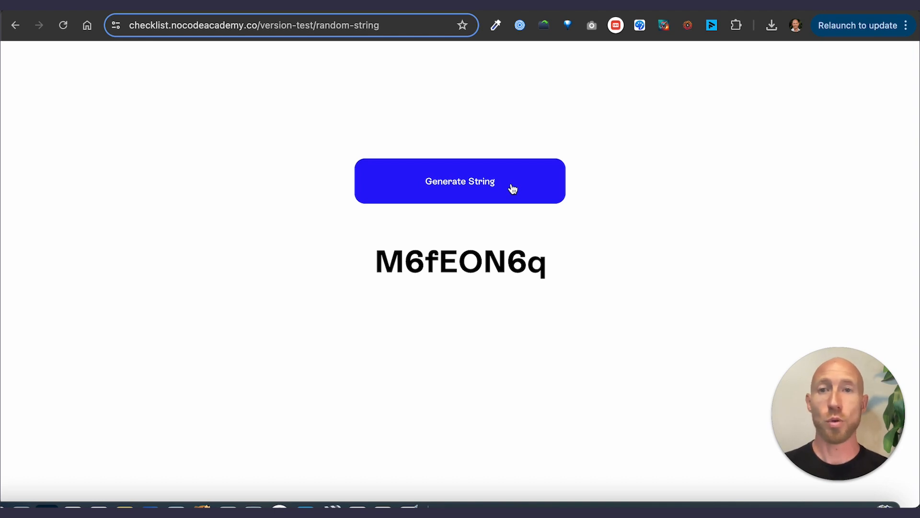